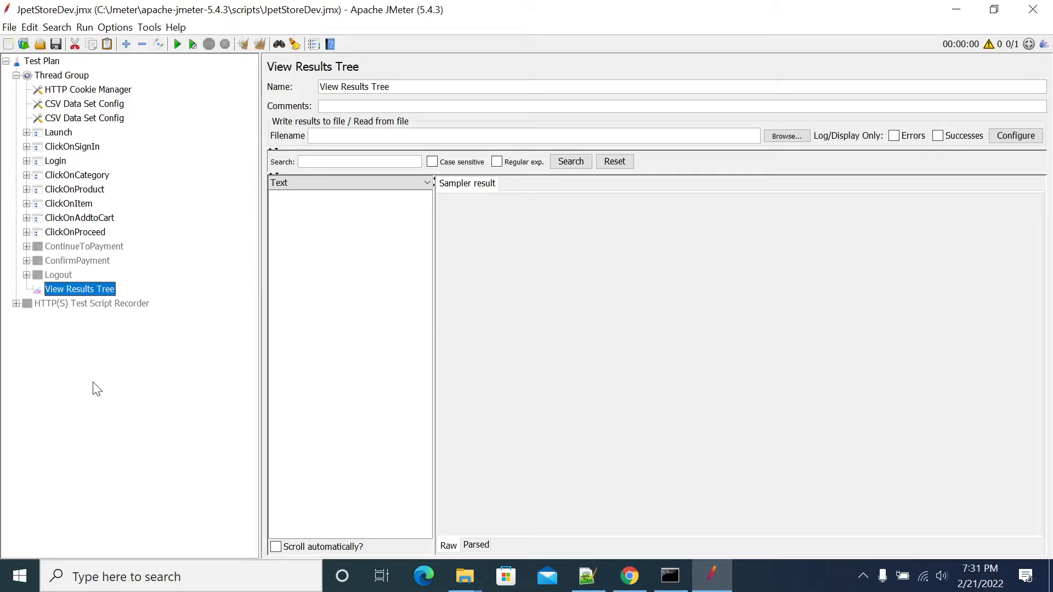
{"action": "mouse_move", "coordinate": [92, 390]}
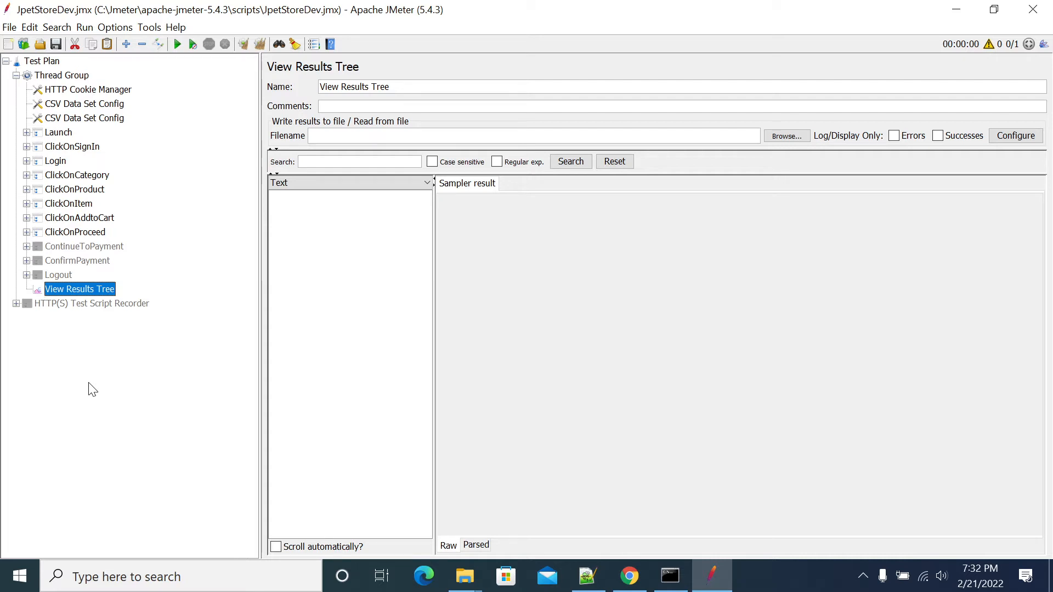
{"action": "mouse_move", "coordinate": [270, 7]}
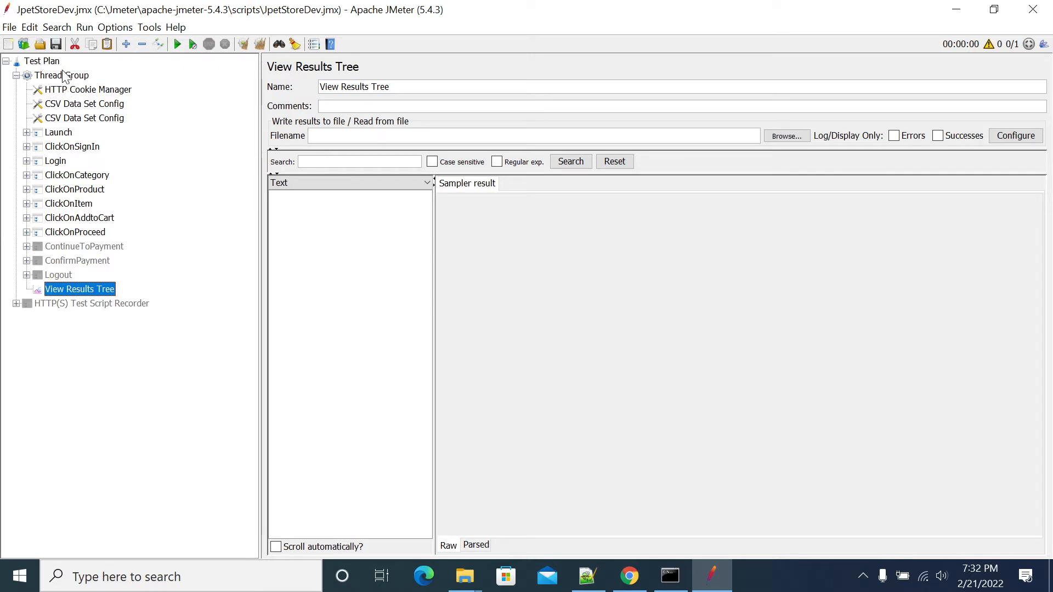
{"action": "mouse_move", "coordinate": [66, 142]}
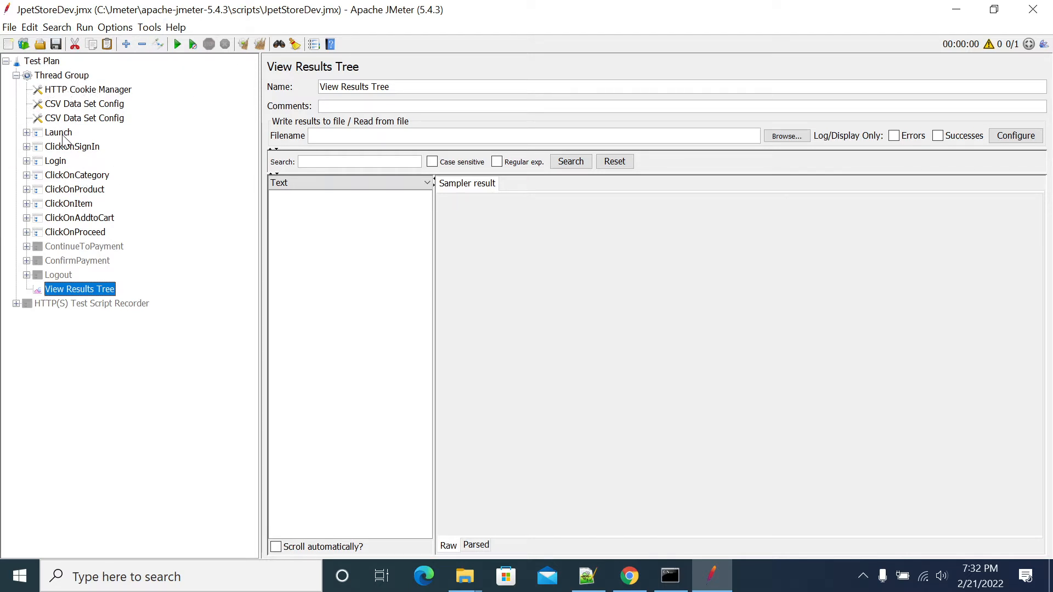
Review the ClickOnSignIn and Login transaction controller settings in the JpetStoreDev plan
{"action": "left_click", "coordinate": [55, 161]}
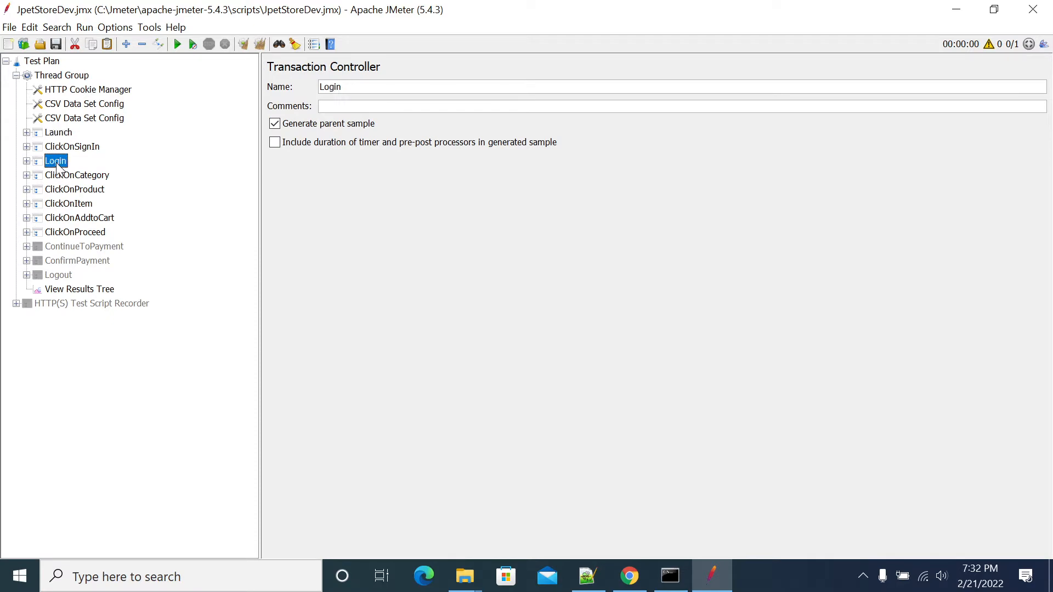
{"action": "left_click", "coordinate": [72, 147]}
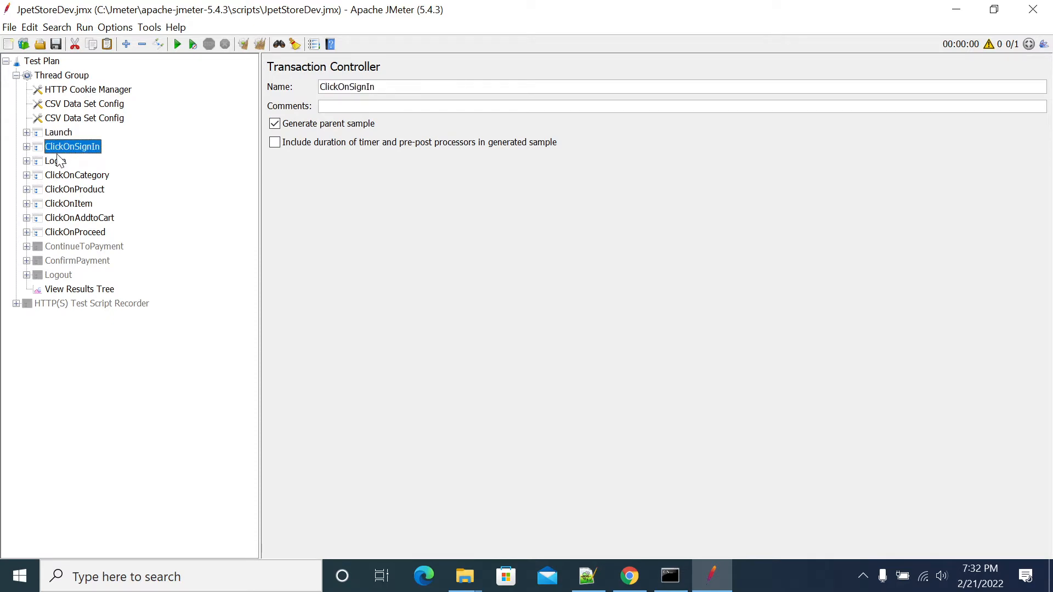
{"action": "left_click", "coordinate": [50, 160]}
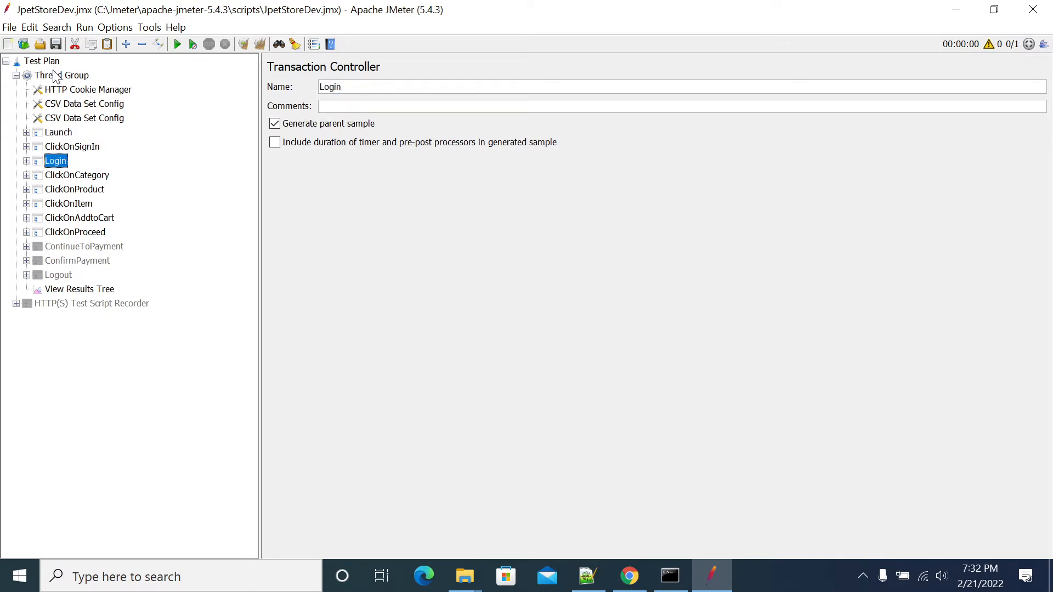
Add a Once Only Controller under Thread Group and place it above Launch
{"action": "right_click", "coordinate": [61, 74]}
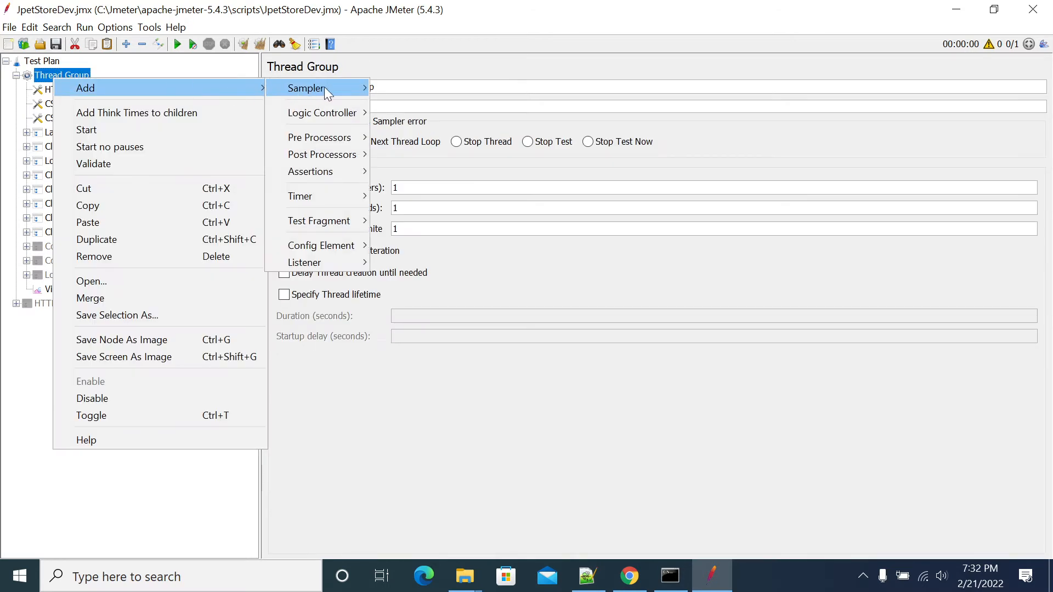
{"action": "mouse_move", "coordinate": [328, 112]}
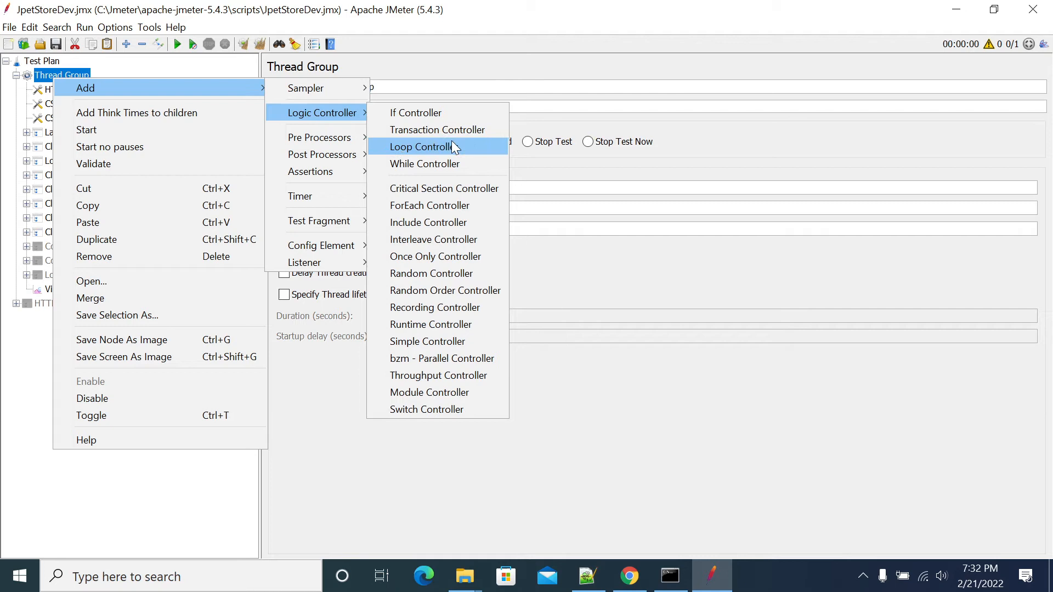
{"action": "left_click", "coordinate": [435, 257]}
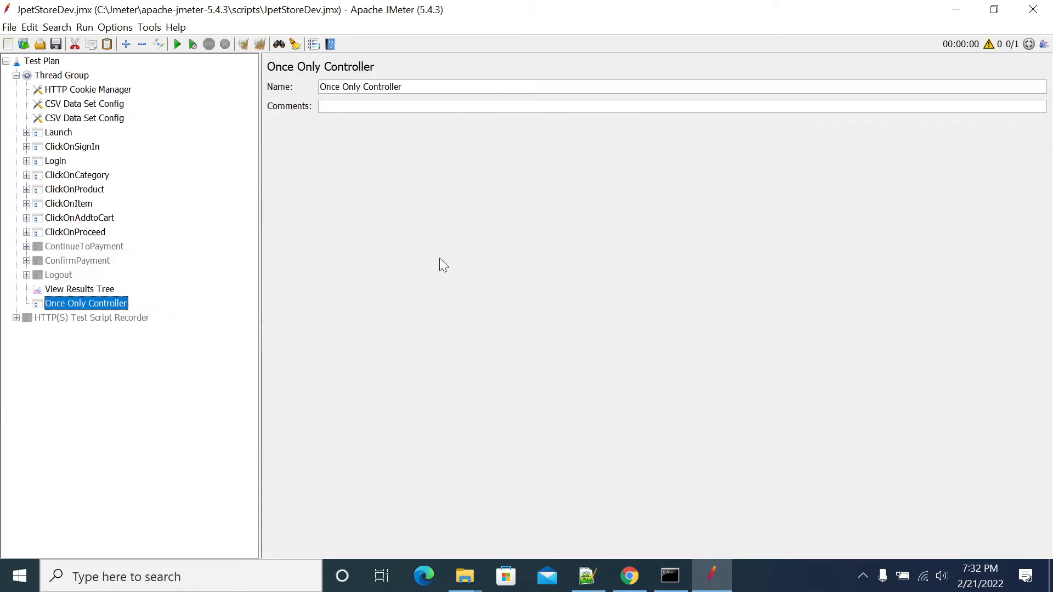
{"action": "left_click", "coordinate": [75, 189]}
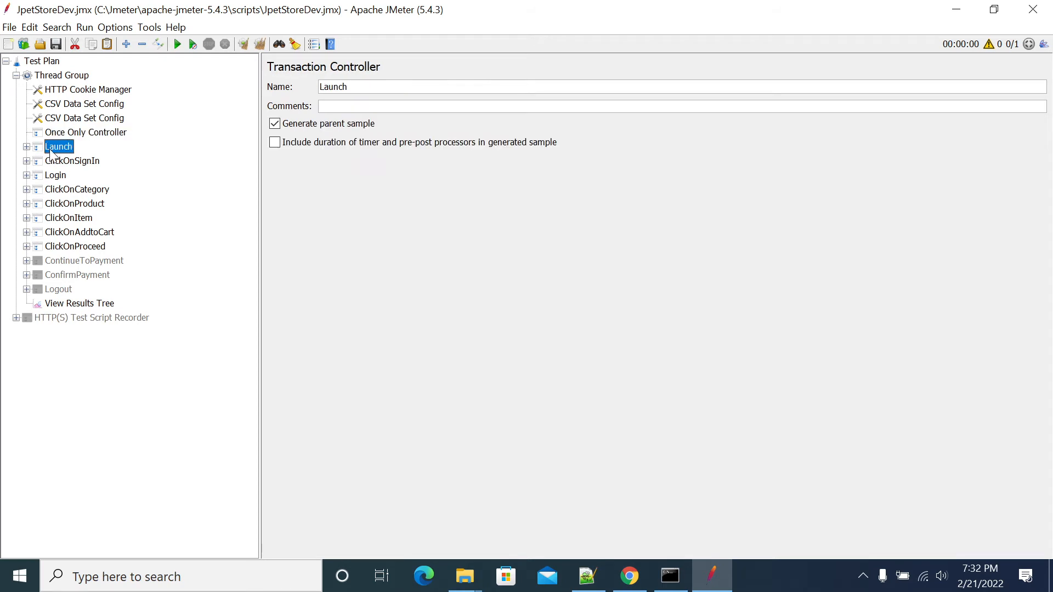
Nest Launch, ClickOnSignIn and Login inside the Once Only Controller
{"action": "left_click", "coordinate": [73, 160]}
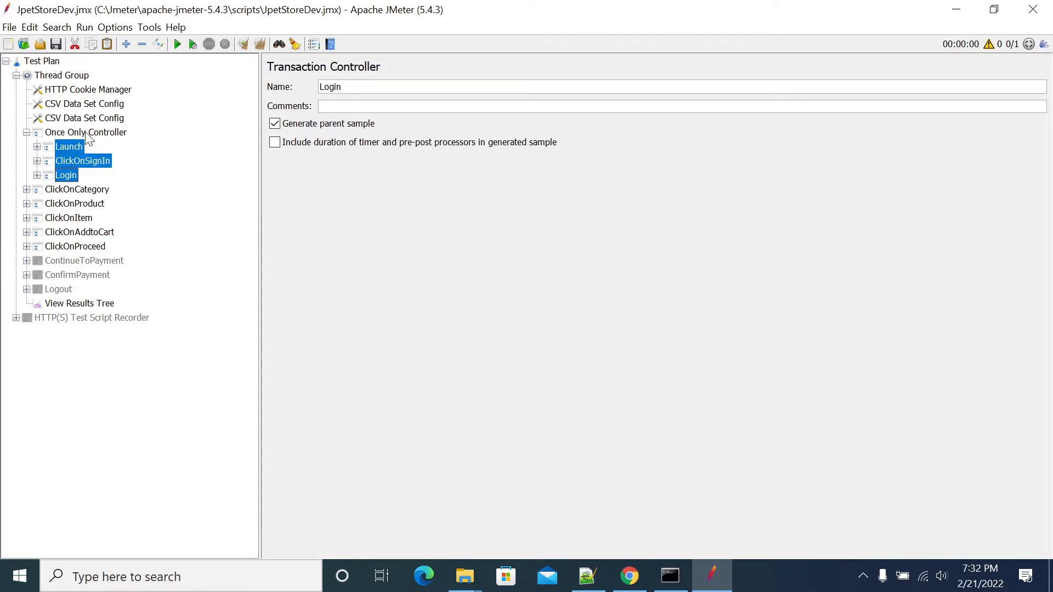
{"action": "left_click", "coordinate": [86, 132]}
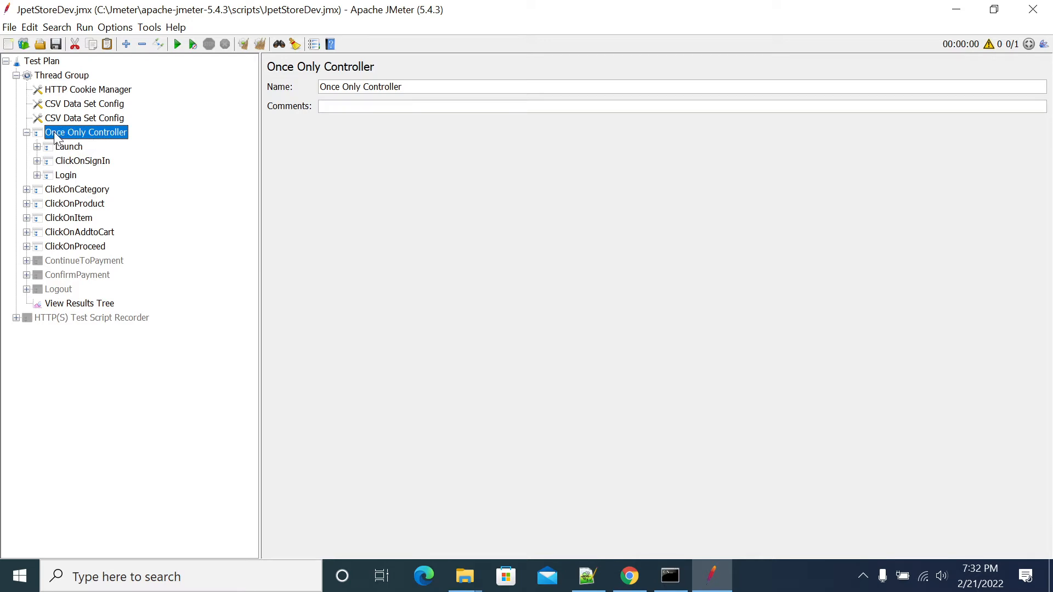
{"action": "left_click", "coordinate": [79, 303]}
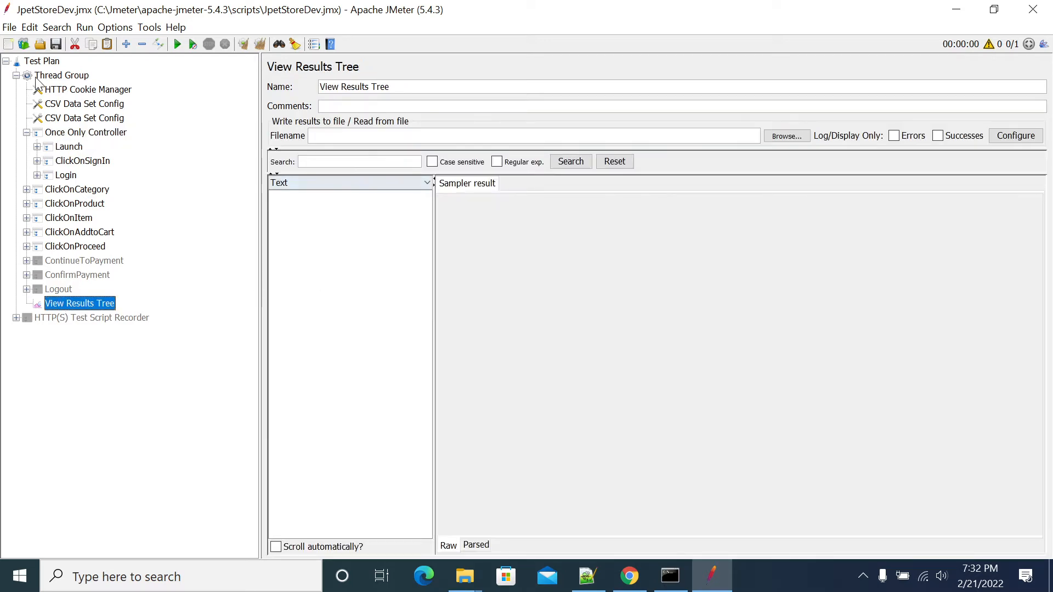
Add an Aggregate Report listener under Thread Group below View Results Tree
{"action": "right_click", "coordinate": [63, 74]}
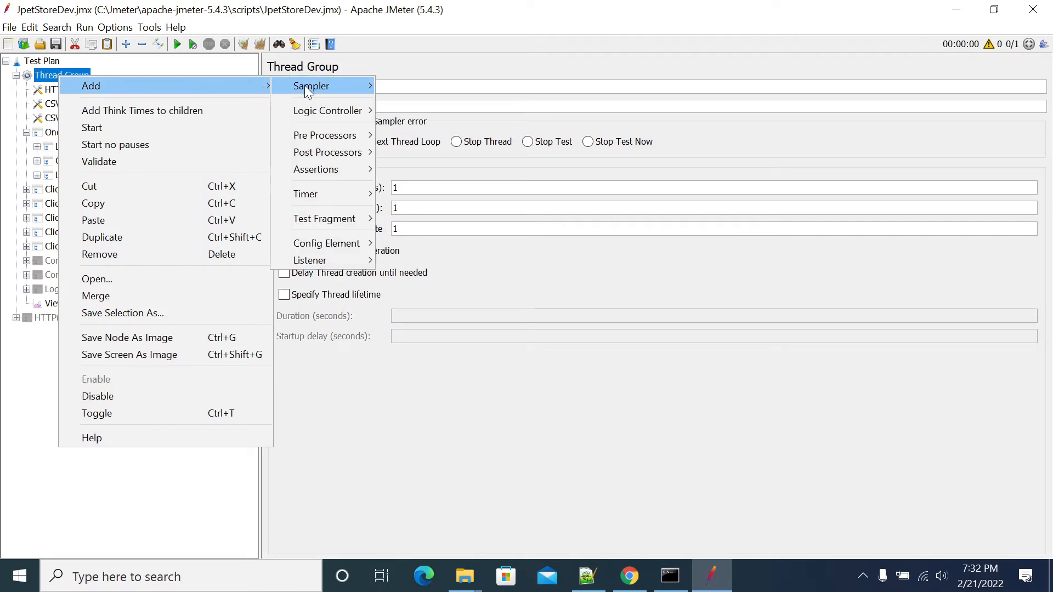
{"action": "mouse_move", "coordinate": [326, 262]}
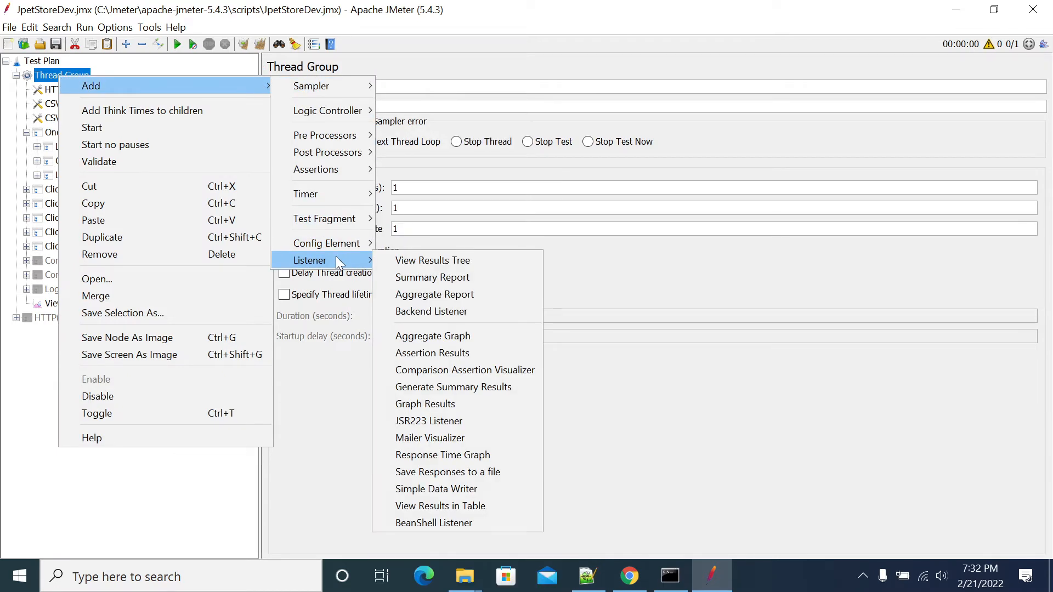
{"action": "left_click", "coordinate": [434, 294]}
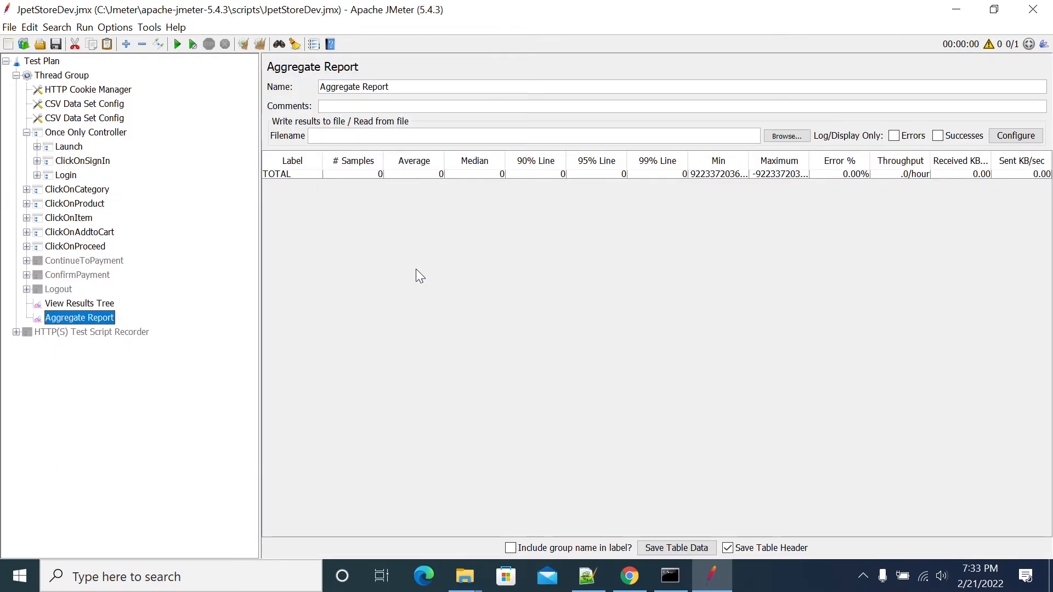
{"action": "mouse_move", "coordinate": [158, 280]}
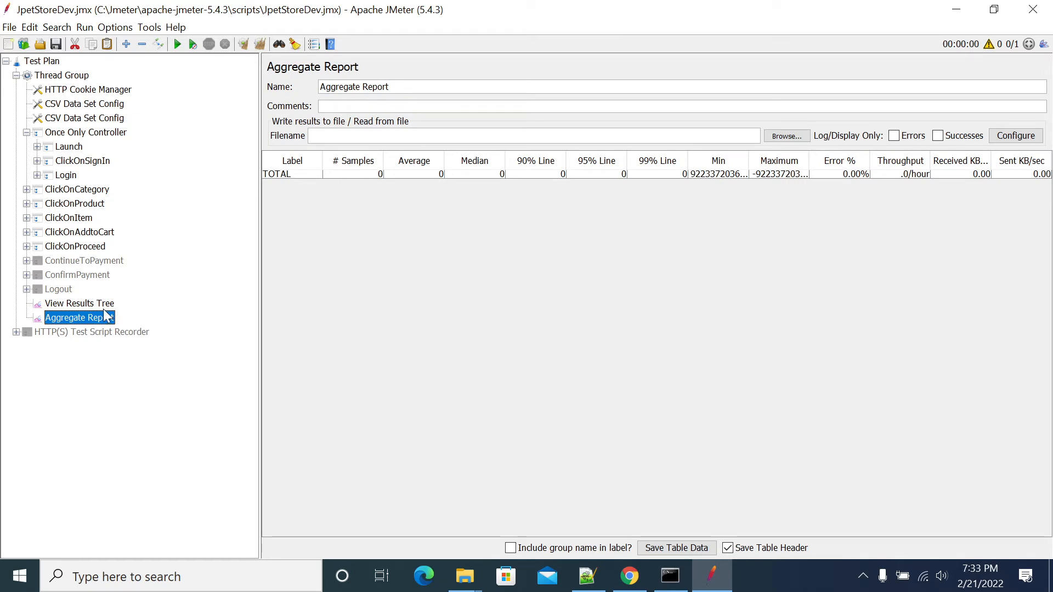
Show the Thread Group settings: 1 user, 1-second ramp-up, loop count 1
{"action": "left_click", "coordinate": [79, 303]}
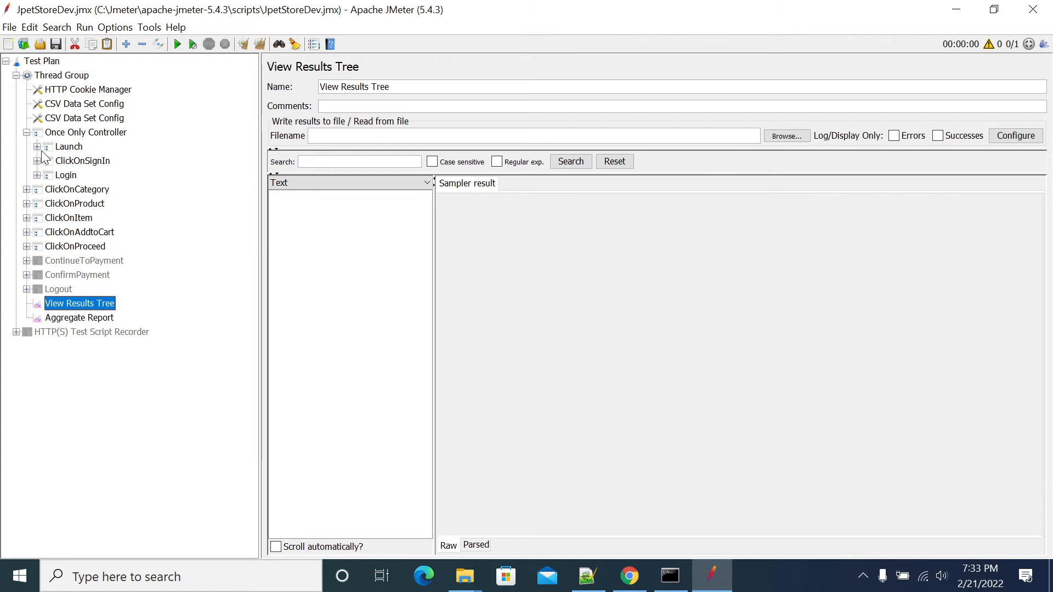
{"action": "left_click", "coordinate": [84, 132]}
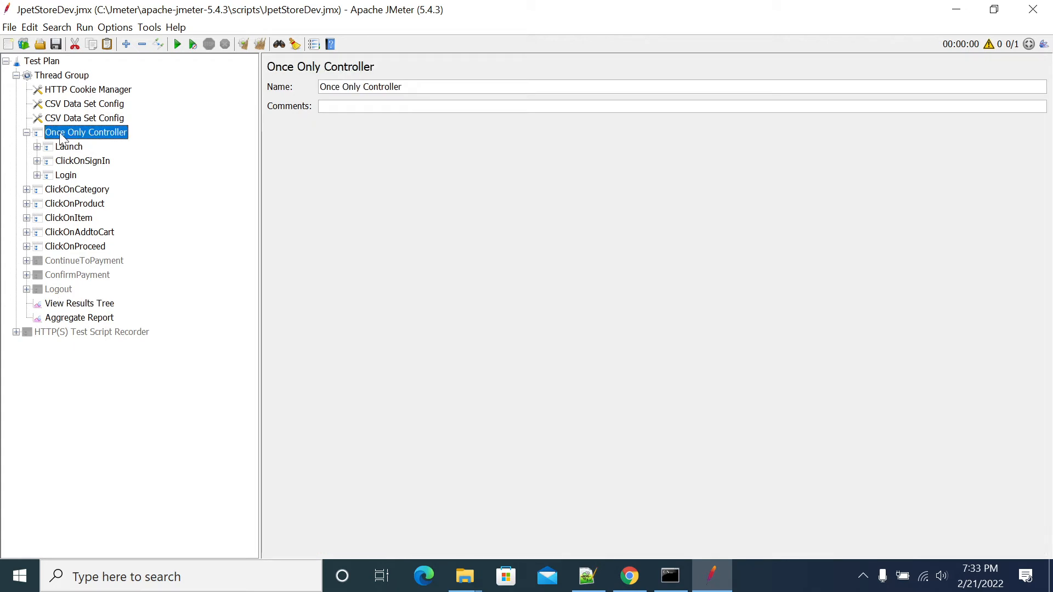
{"action": "mouse_move", "coordinate": [101, 140]}
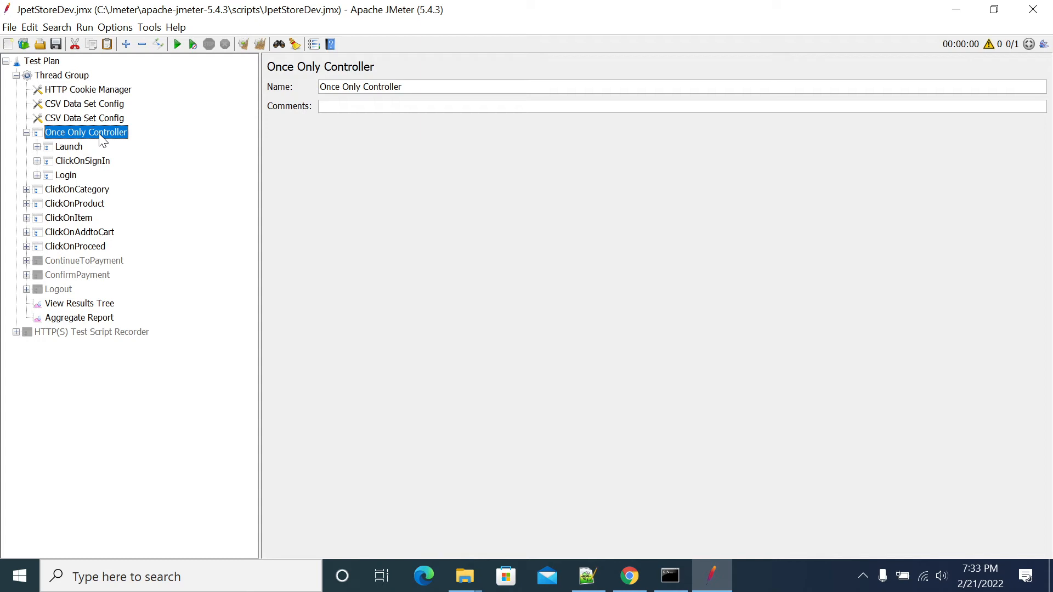
{"action": "left_click", "coordinate": [62, 75]}
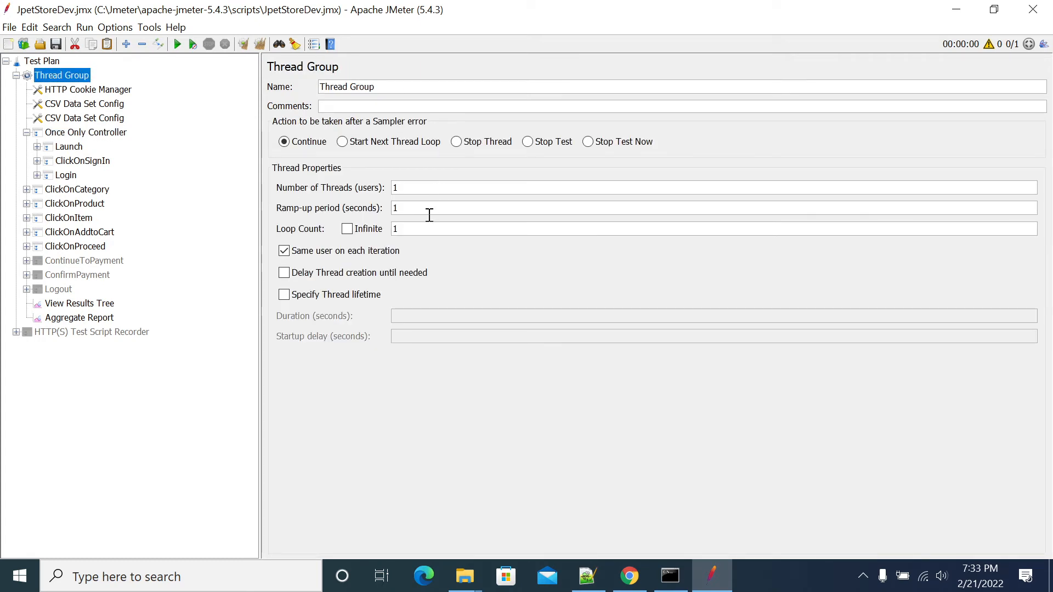
Set the Thread Group loop count to 3 and return to the Aggregate Report
{"action": "type", "text": "2"}
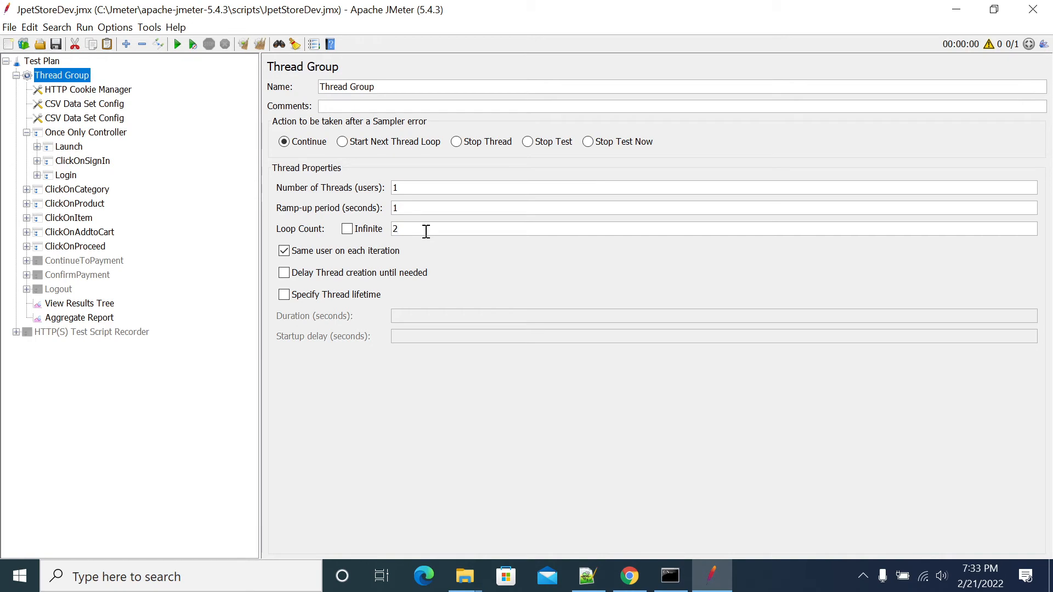
{"action": "type", "text": "3"}
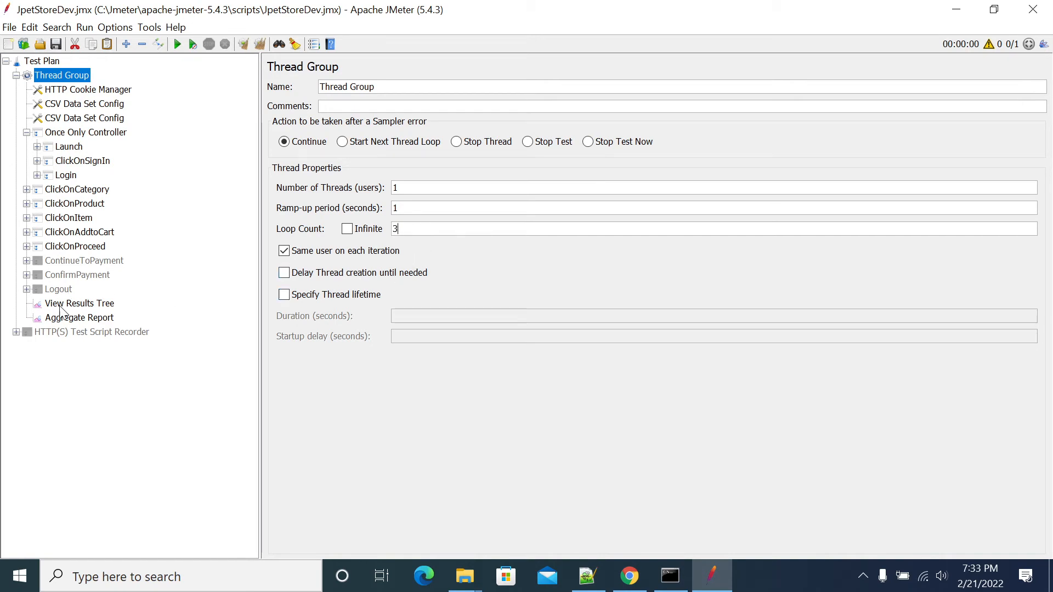
{"action": "left_click", "coordinate": [79, 319]}
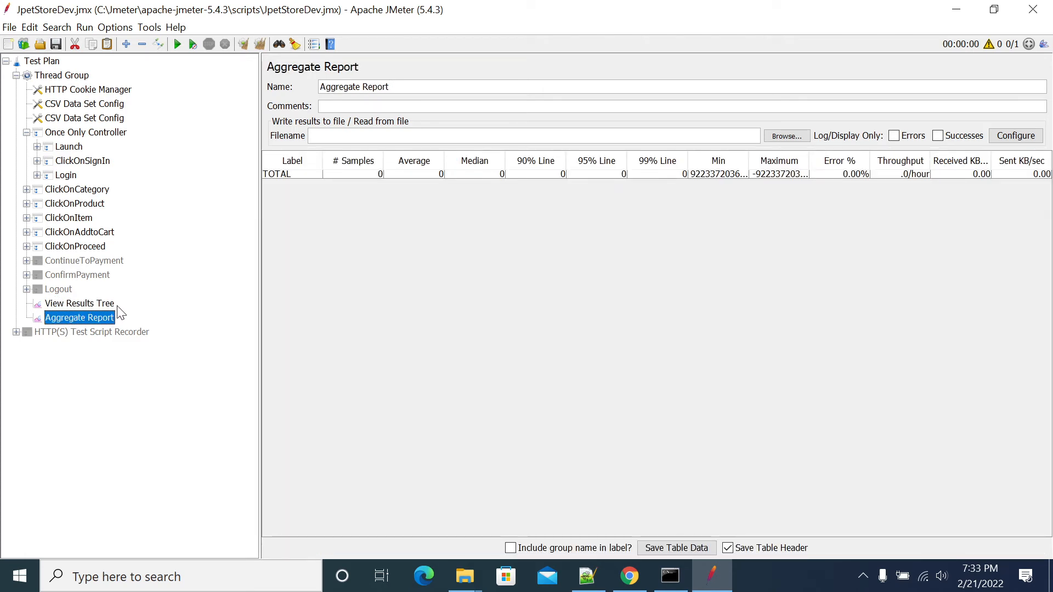
Run the test: Launch, ClickOnSignIn and Login show 1 sample, others 3, no errors
{"action": "left_click", "coordinate": [176, 44]}
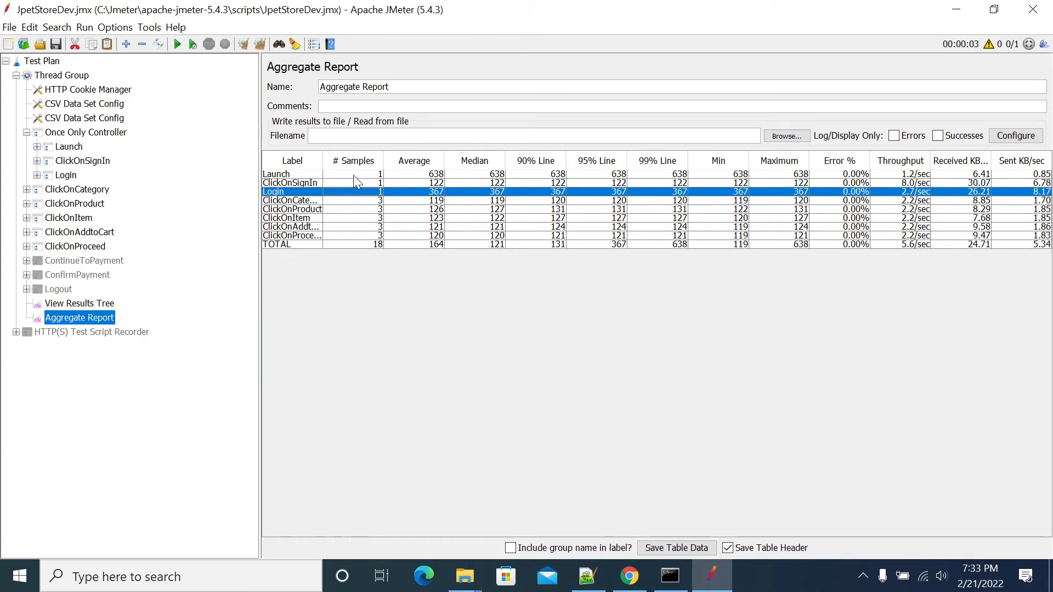
{"action": "left_click", "coordinate": [276, 174]}
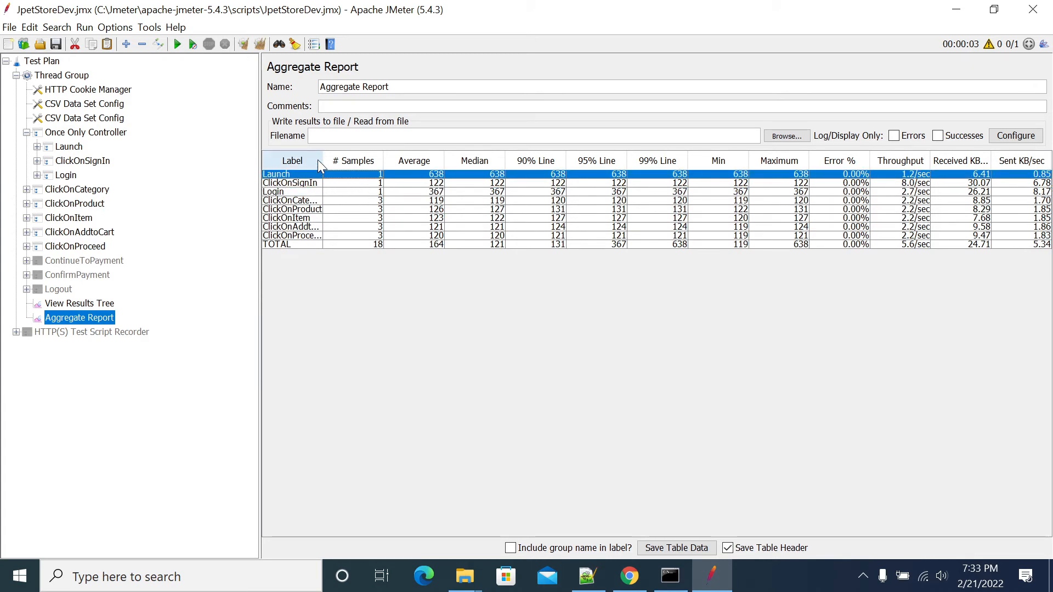
{"action": "left_click_drag", "start_coordinate": [323, 160], "coordinate": [344, 160]}
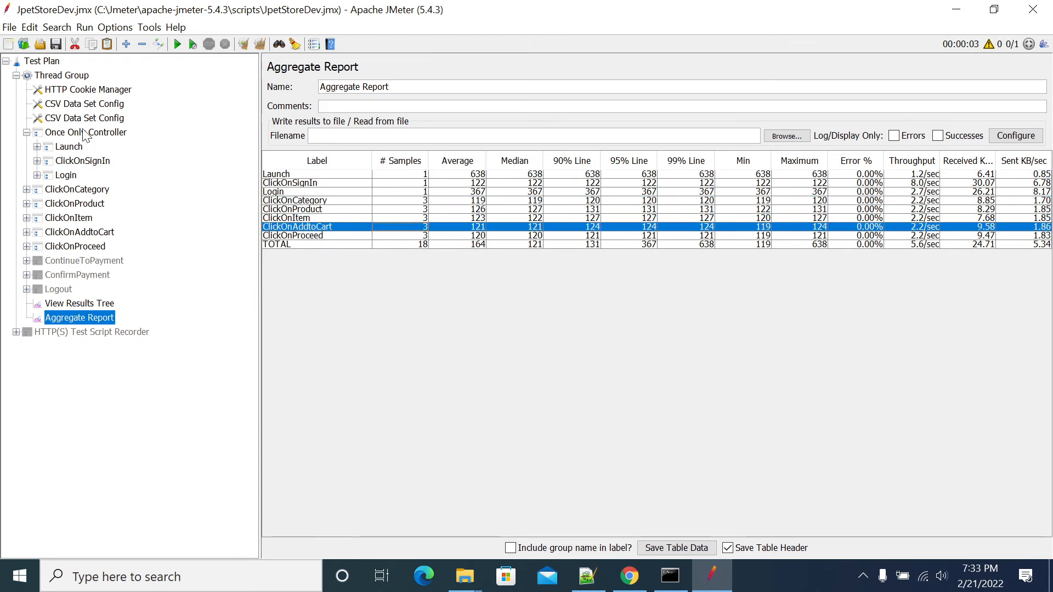
{"action": "left_click", "coordinate": [77, 131]}
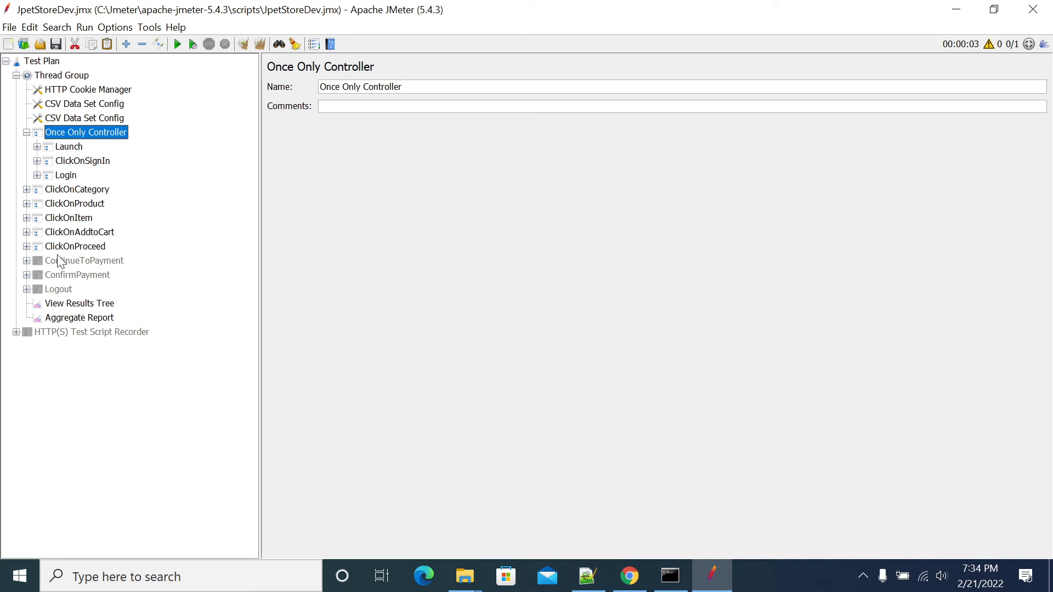
Show the disabled Logout transaction with Generate parent sample checked
{"action": "left_click", "coordinate": [57, 290]}
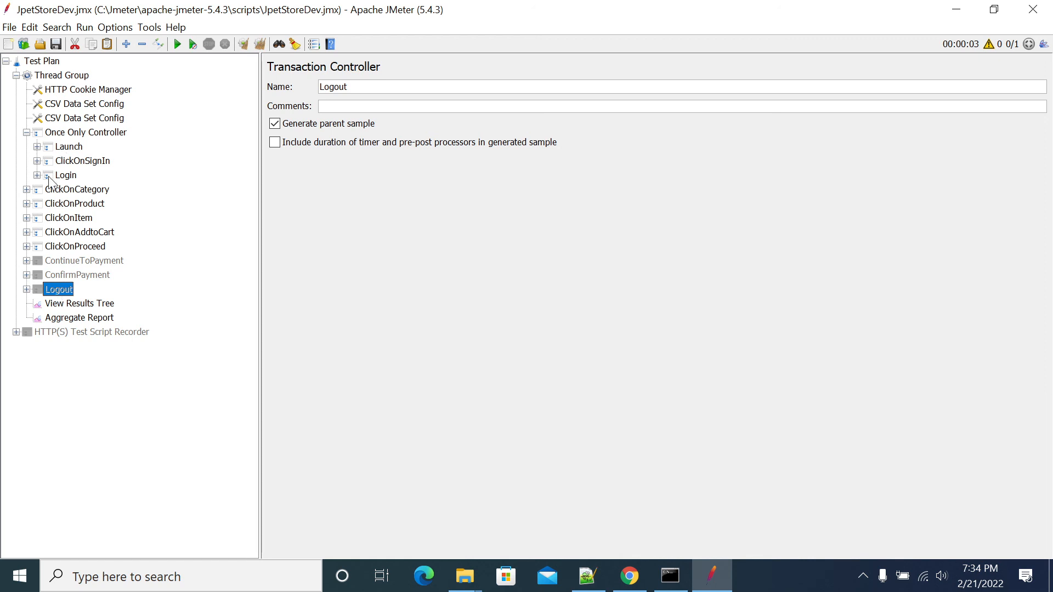
{"action": "mouse_move", "coordinate": [55, 294]}
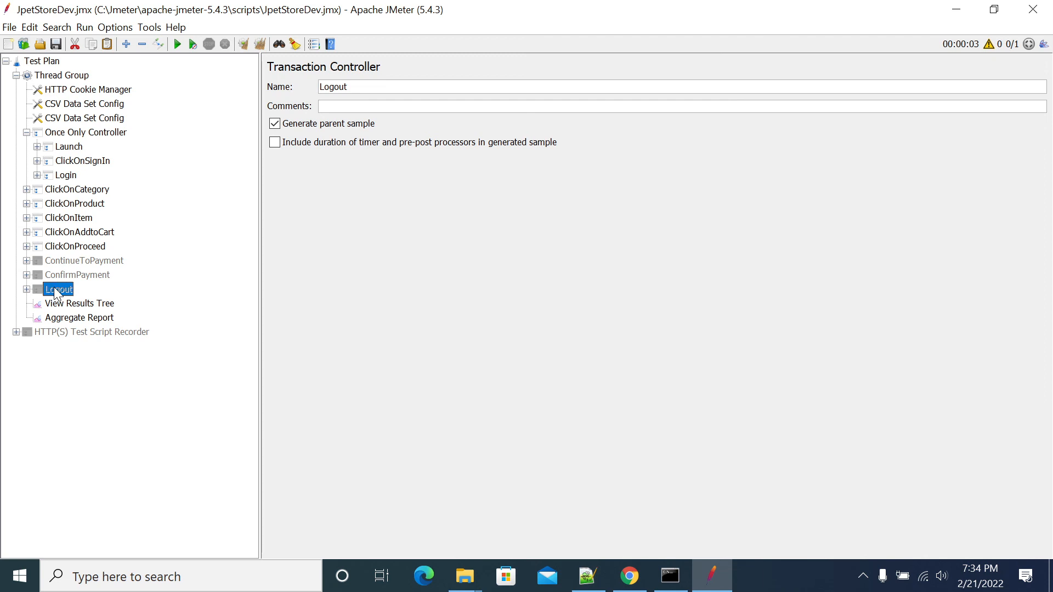